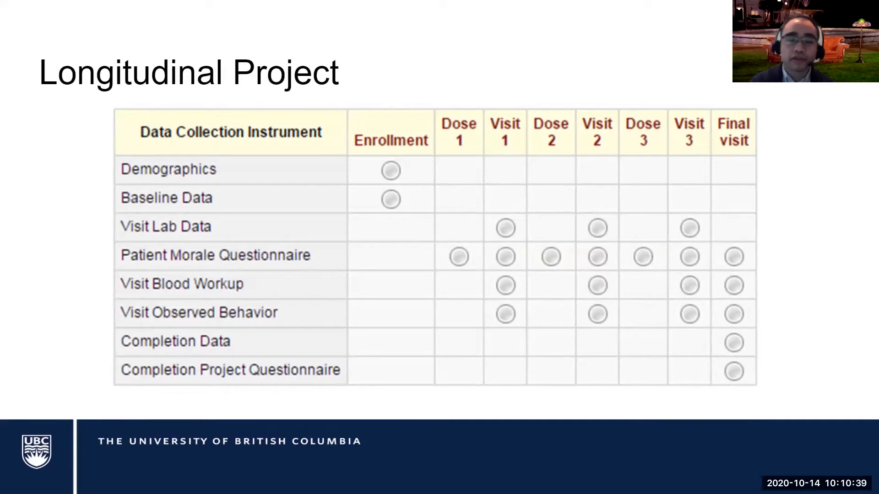
mouse_move(624, 180)
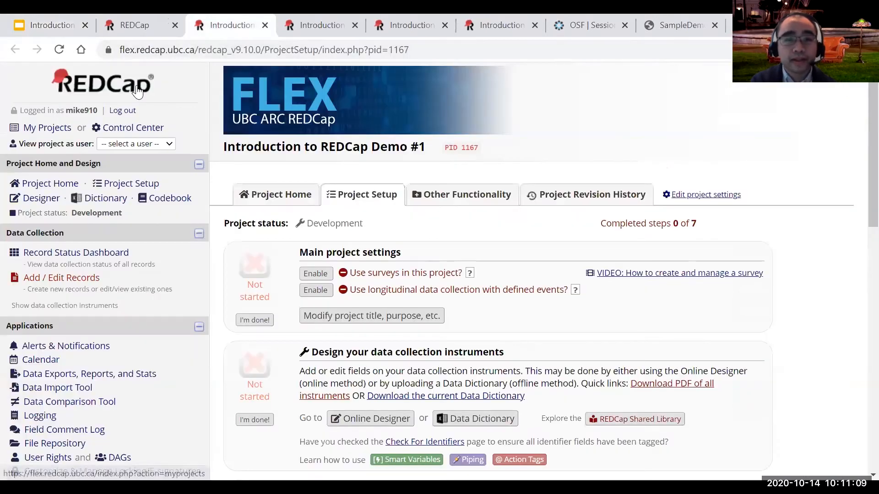
mouse_move(138, 89)
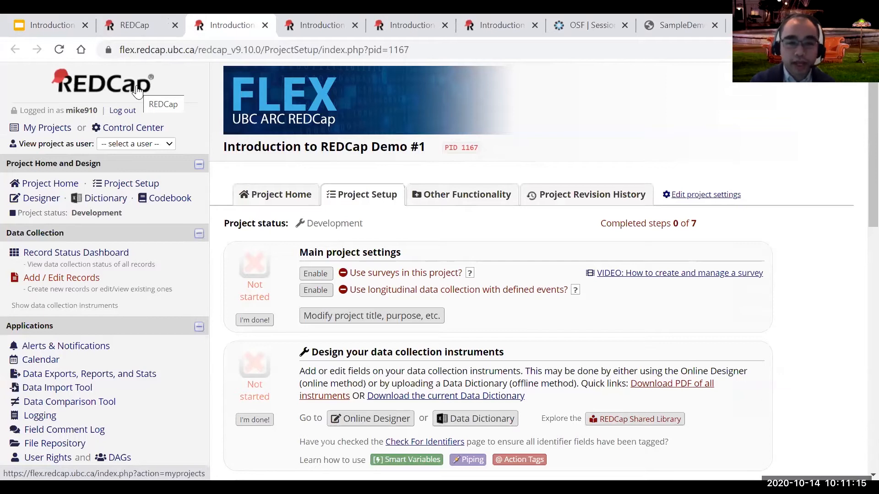
mouse_move(360, 312)
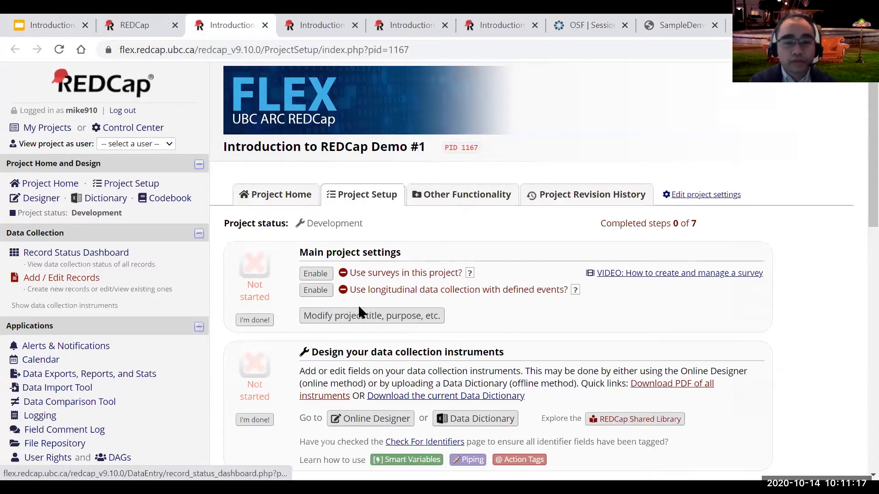
mouse_move(371, 315)
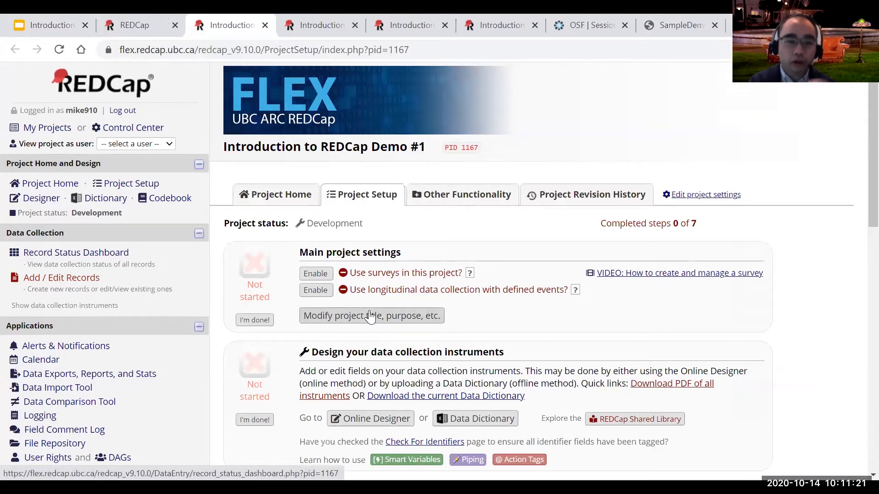
mouse_move(369, 418)
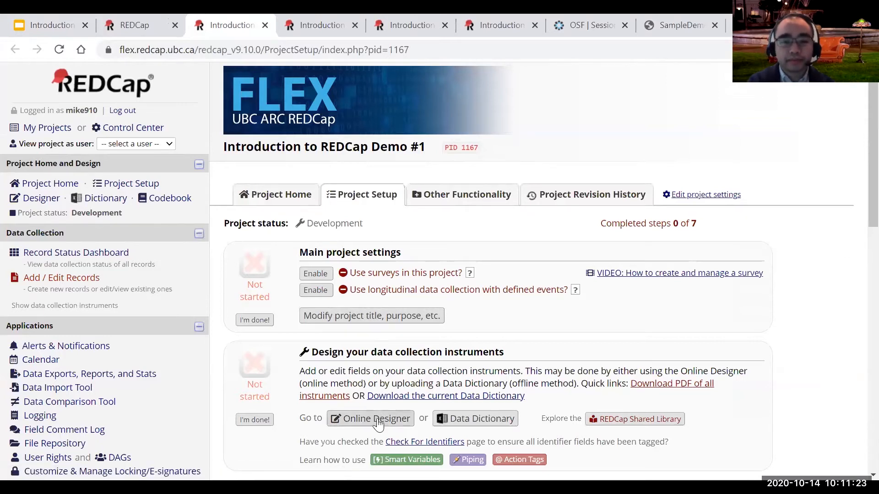
Open the Online Designer to review the Demographics, Lab Data and Completion Data instruments
left_click(370, 418)
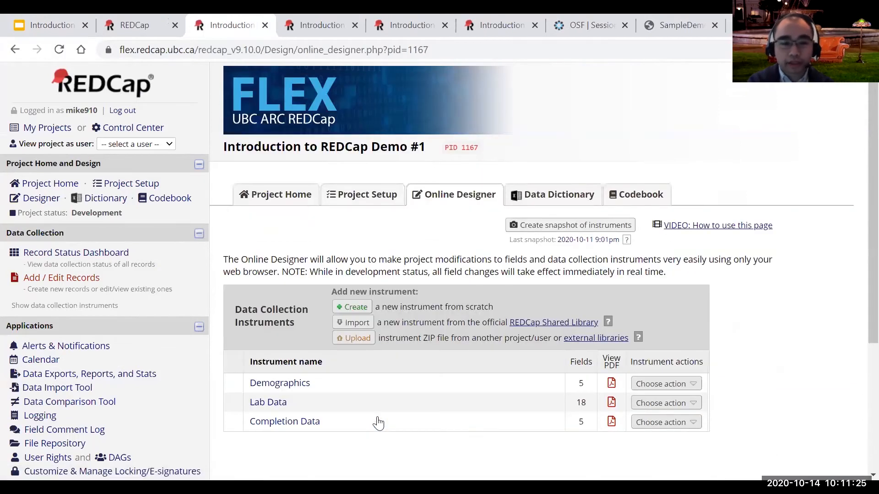
scroll("down", 3)
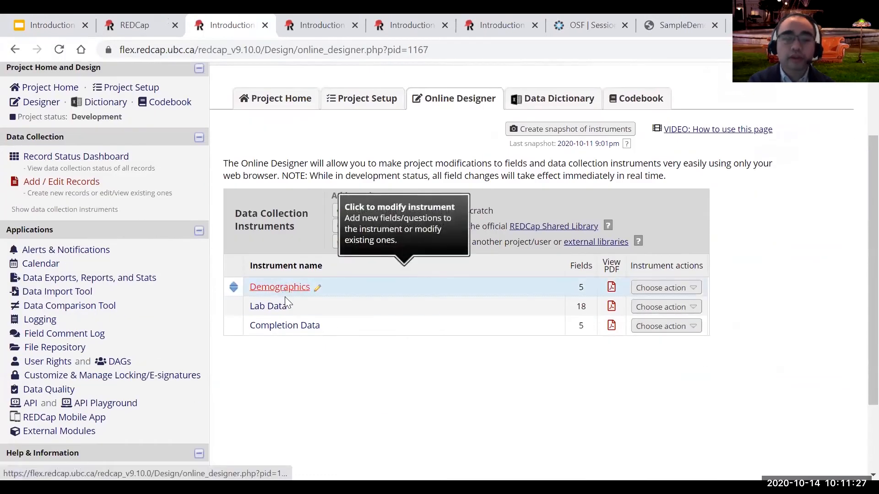
mouse_move(279, 294)
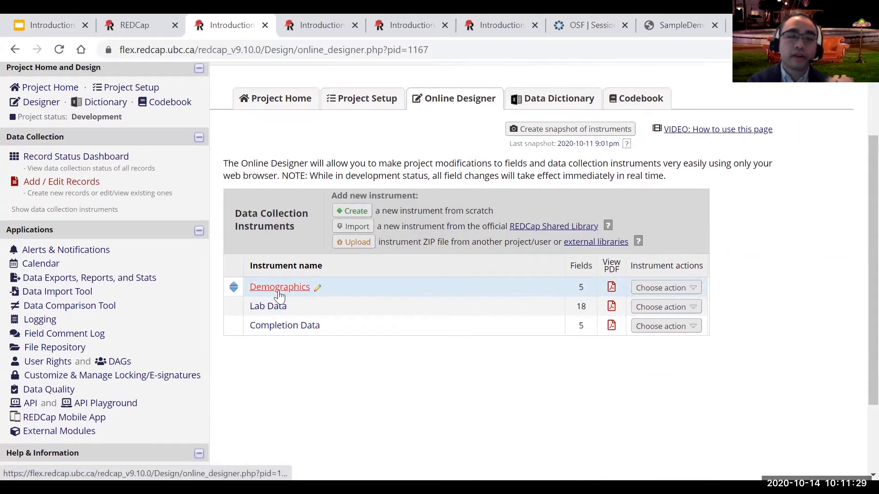
mouse_move(279, 286)
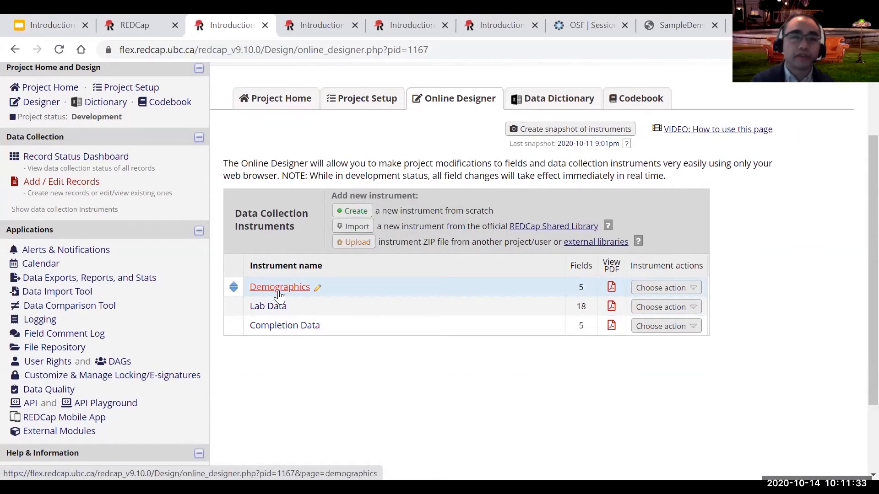
scroll("up", 3)
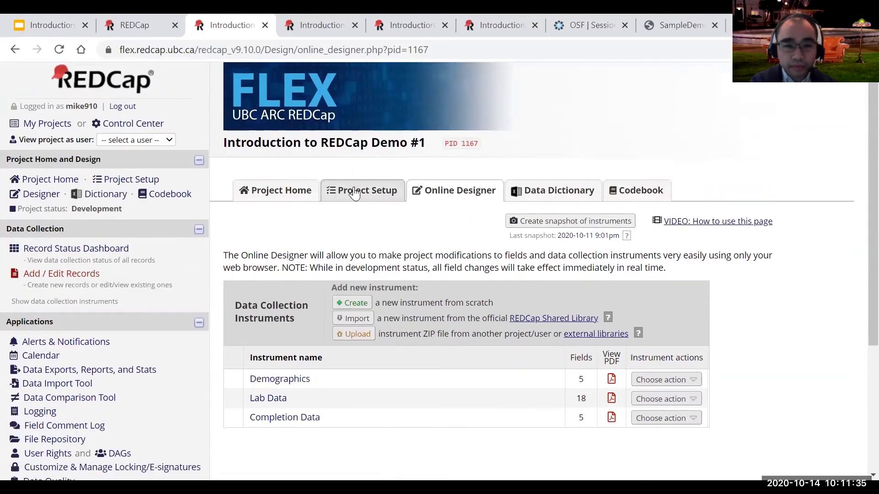
On Project Setup, enable 'Use longitudinal data collection with defined events'
left_click(362, 190)
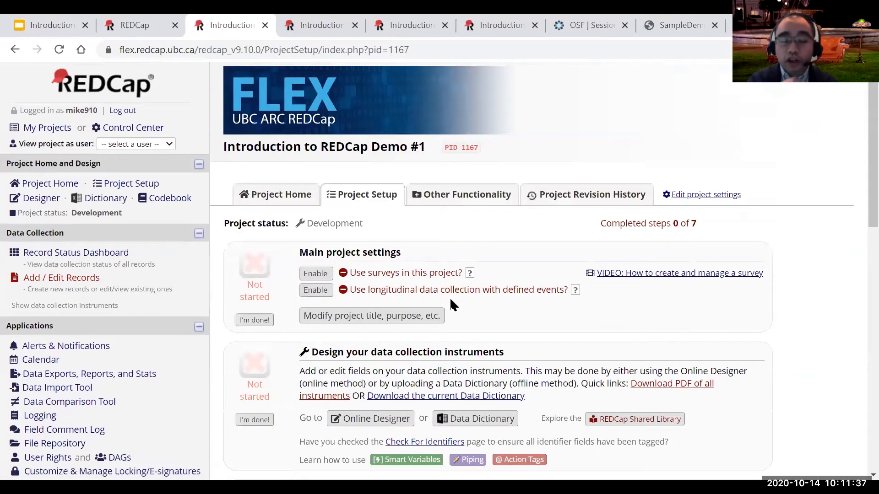
scroll("down", 3)
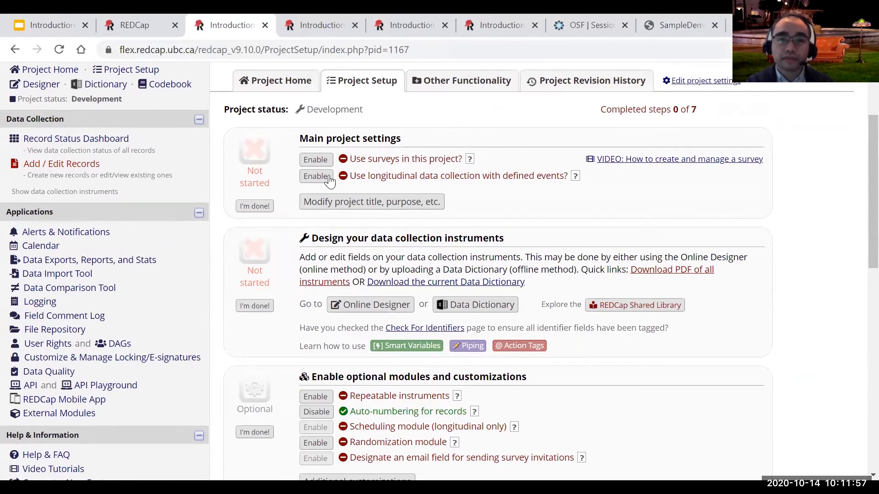
left_click(316, 176)
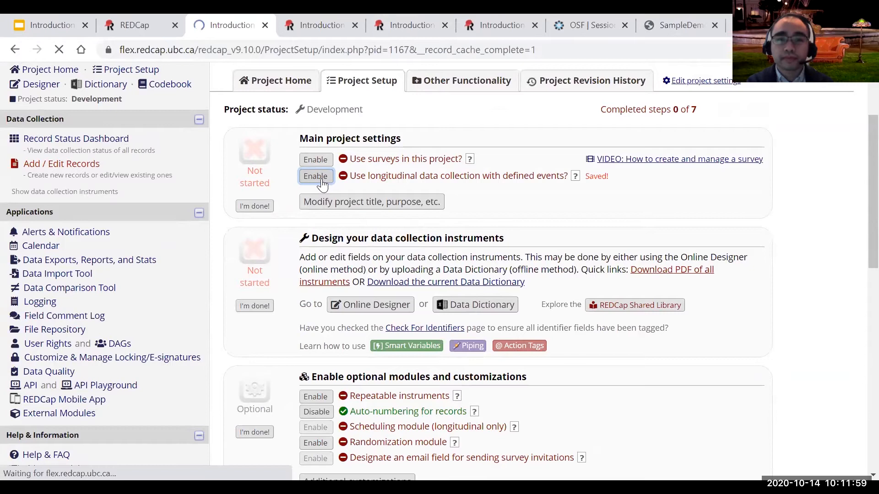
left_click(315, 175)
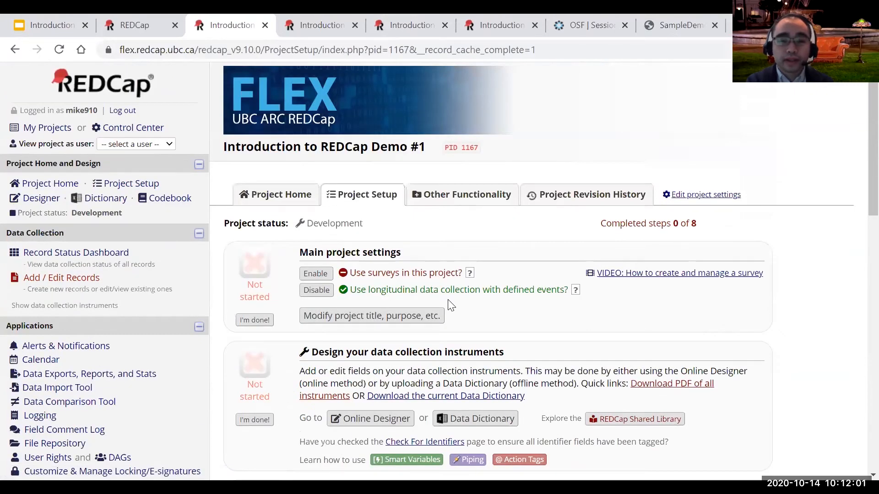
scroll("down", 3)
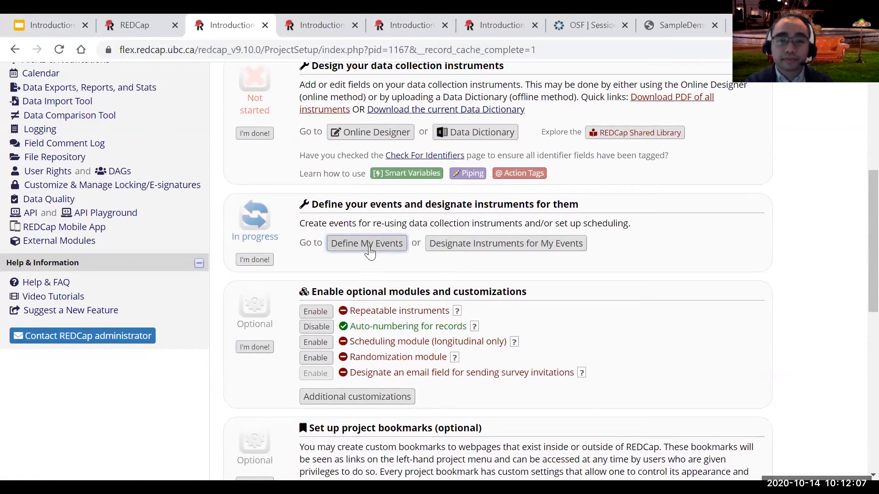
On the Define Events page, add a 'Visit 1' event to Arm 1
left_click(367, 242)
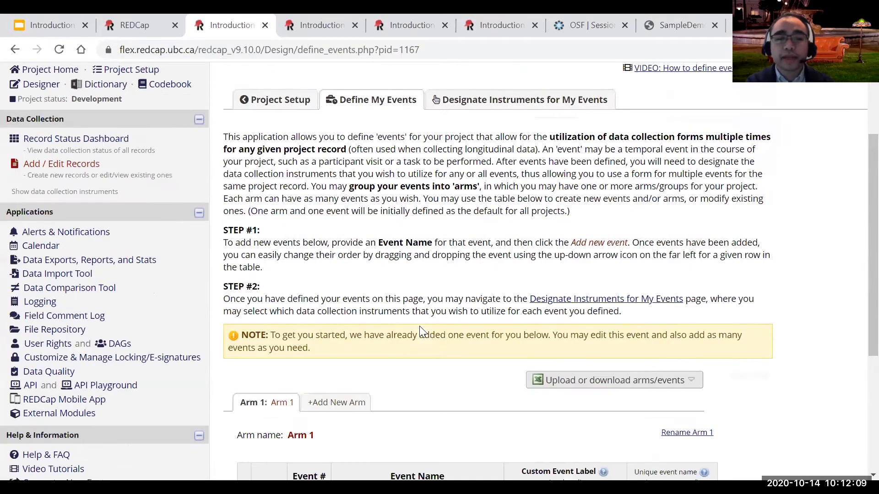
scroll("down", 3)
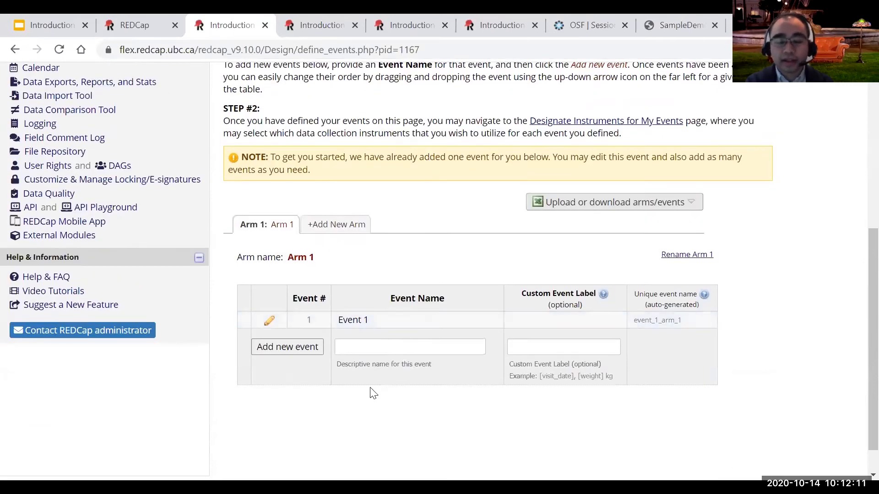
left_click(410, 346)
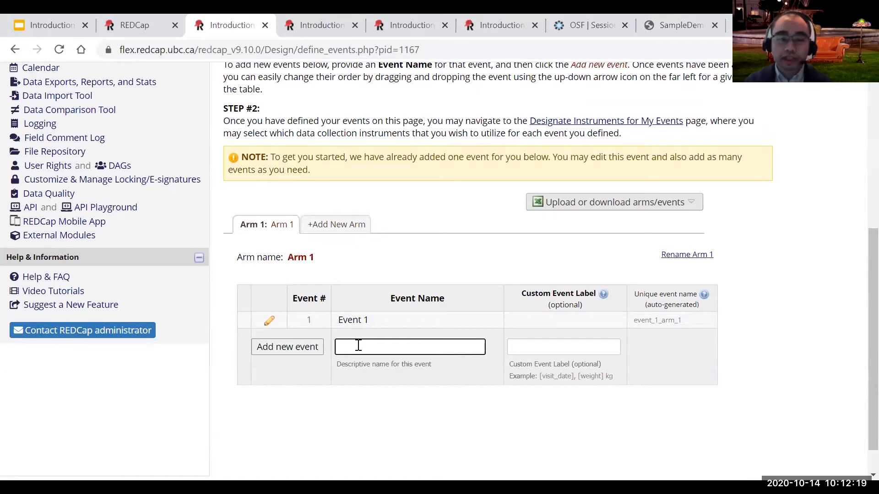
type("V")
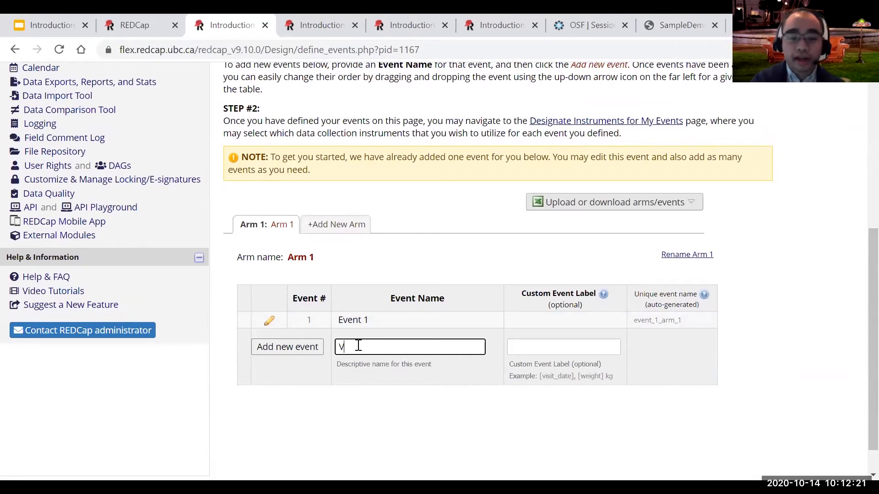
type("isit 1")
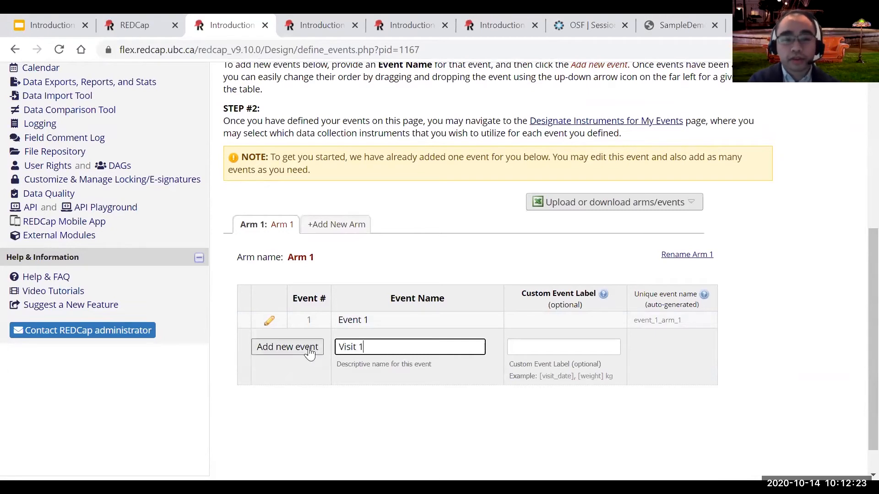
left_click(287, 347)
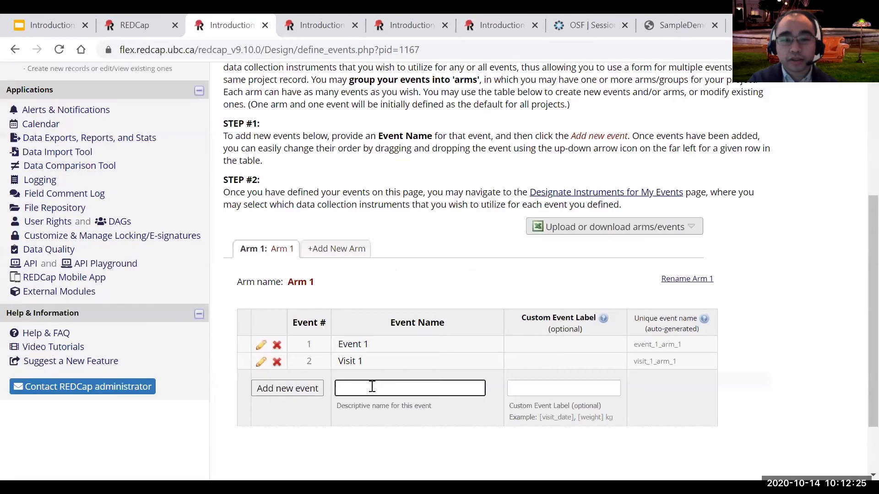
Add a 'Visit 2' event after Visit 1 in Arm 1
type("Visit 2")
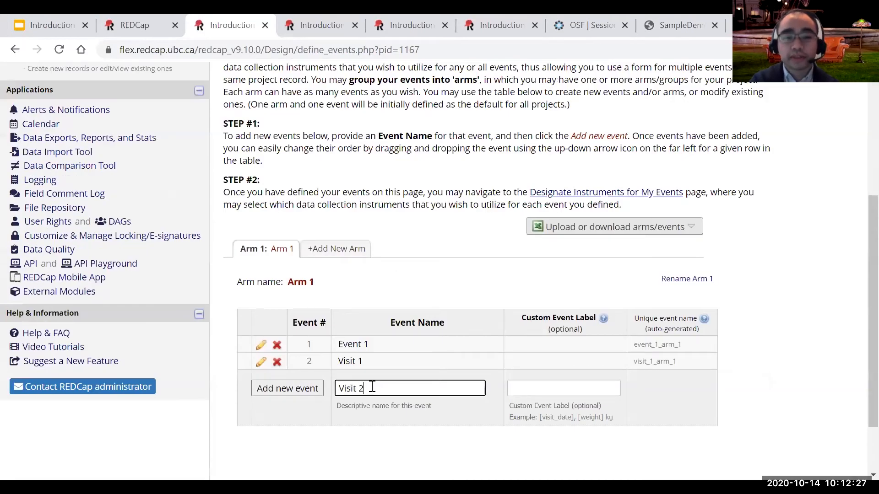
left_click(286, 387)
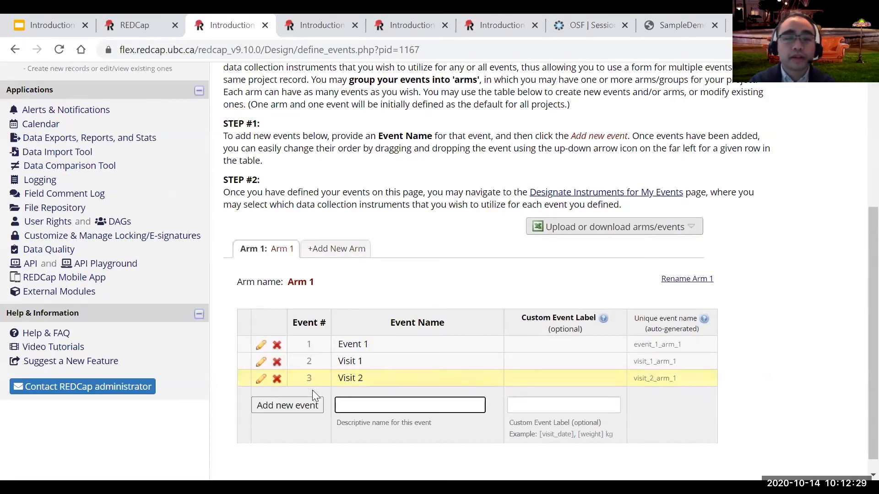
scroll("up", 3)
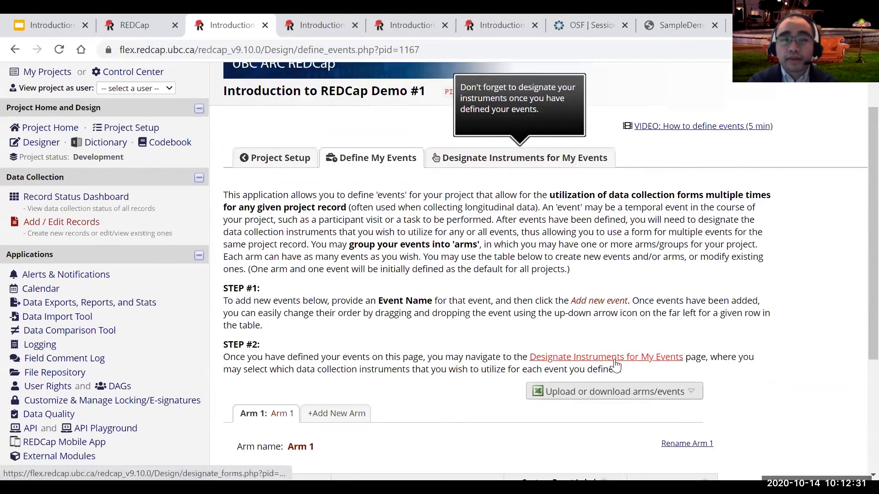
scroll("down", 3)
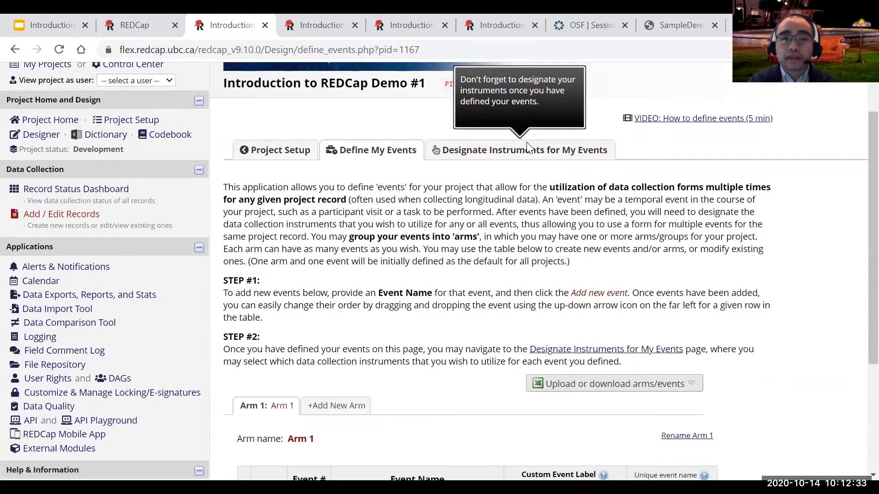
Open Designate Instruments for My Events and review the instrument-event mapping table
left_click(524, 149)
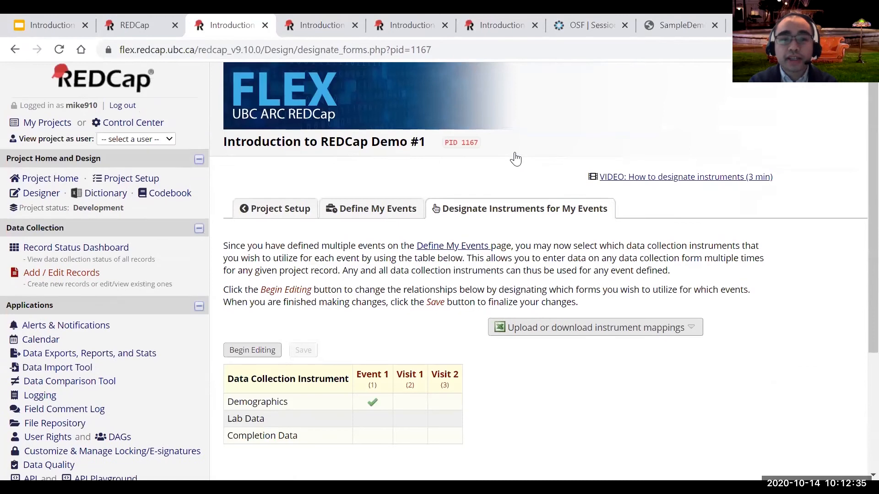
scroll("down", 3)
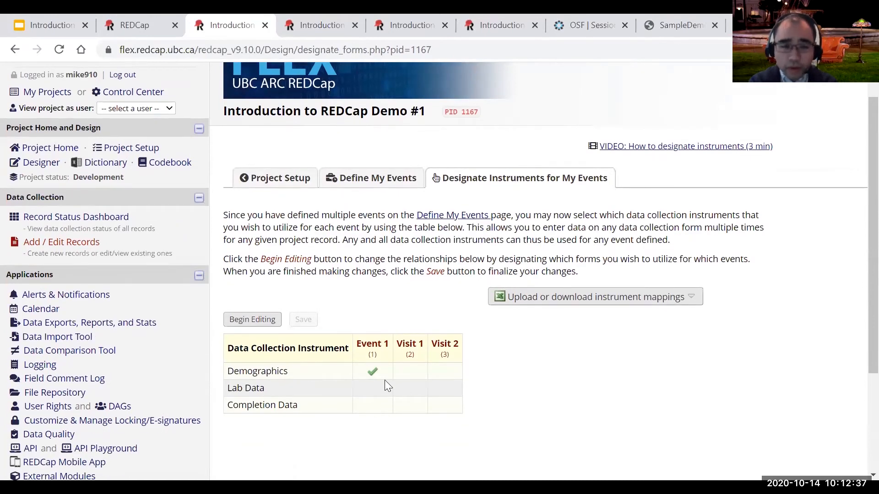
mouse_move(344, 374)
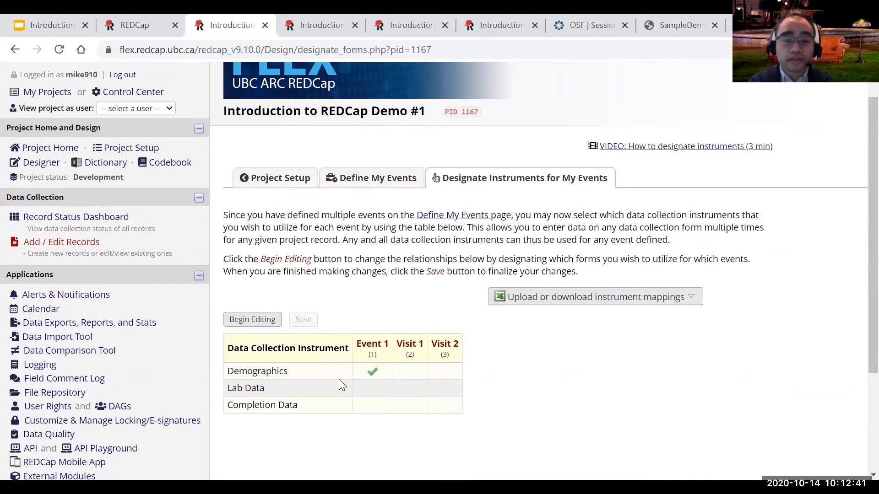
mouse_move(381, 359)
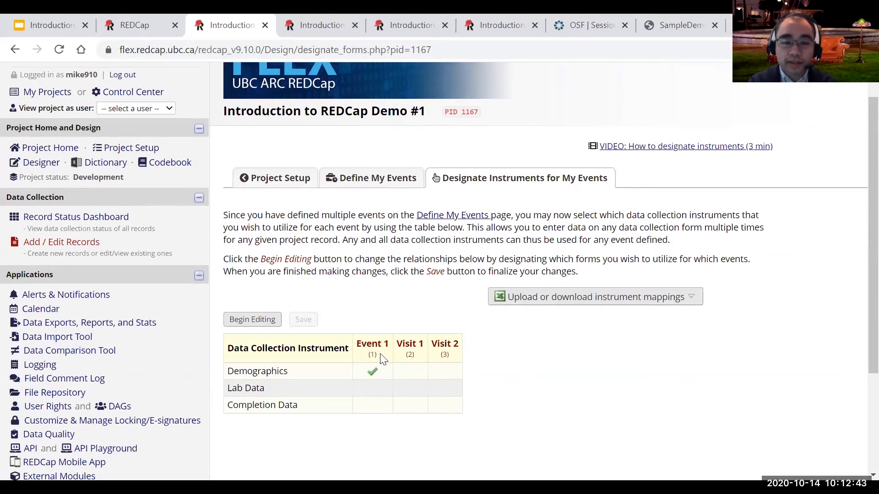
mouse_move(374, 382)
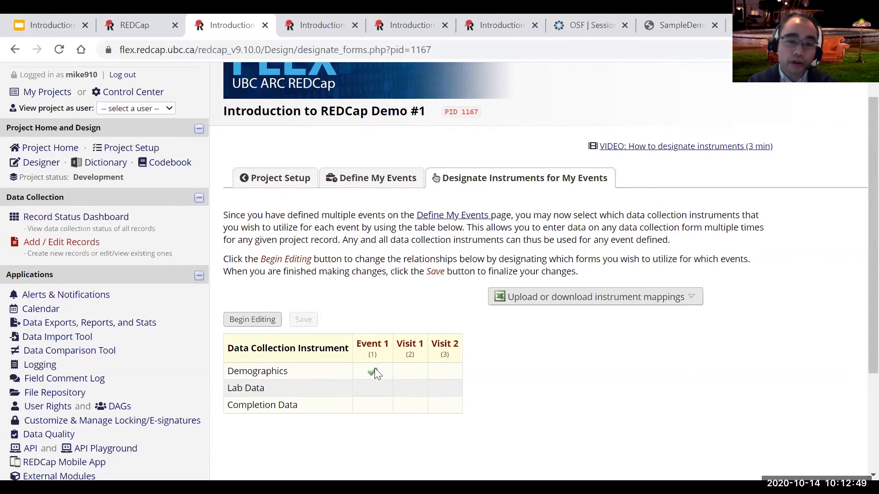
mouse_move(367, 371)
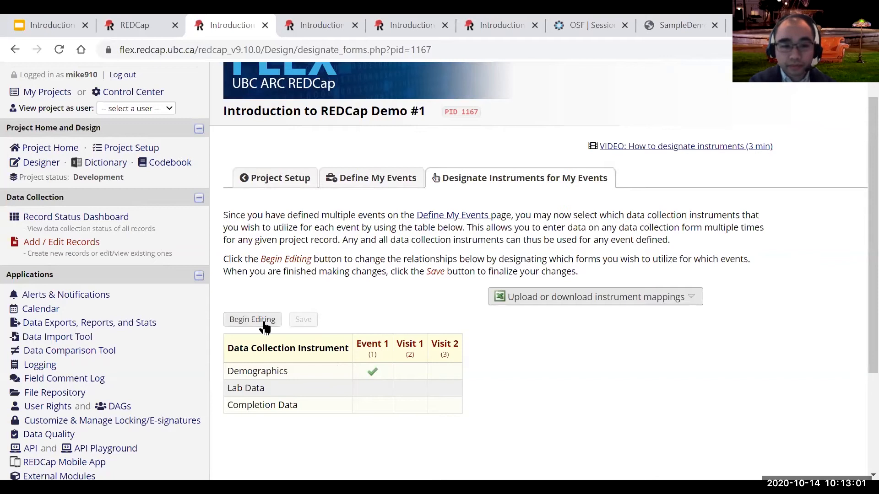
Map Lab Data to Visit 1 and Visit 2 and Completion Data to Visit 2, then save
left_click(252, 320)
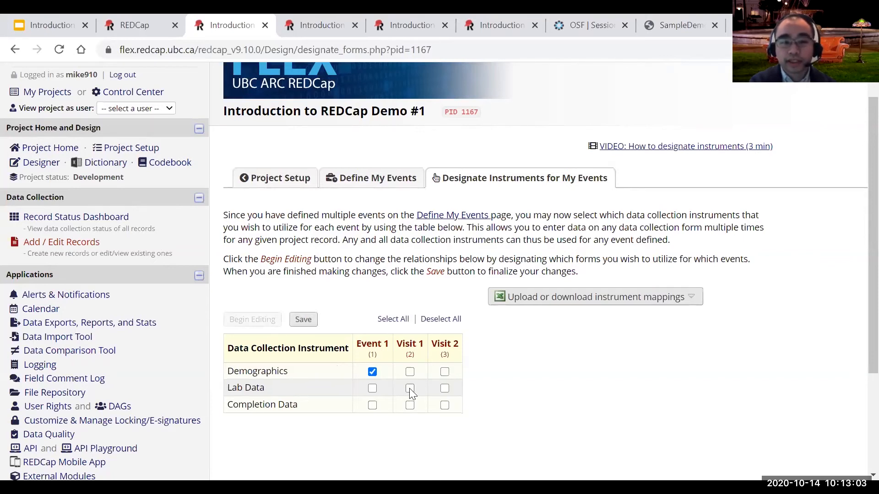
left_click(444, 388)
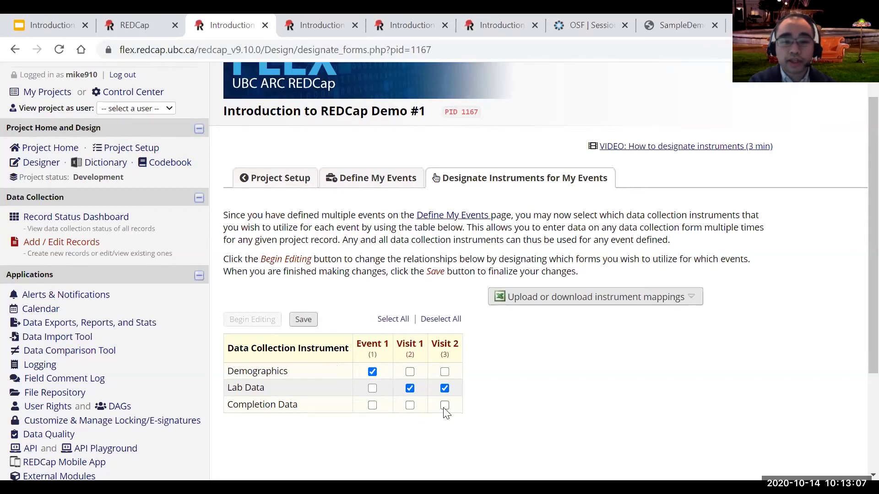
left_click(444, 405)
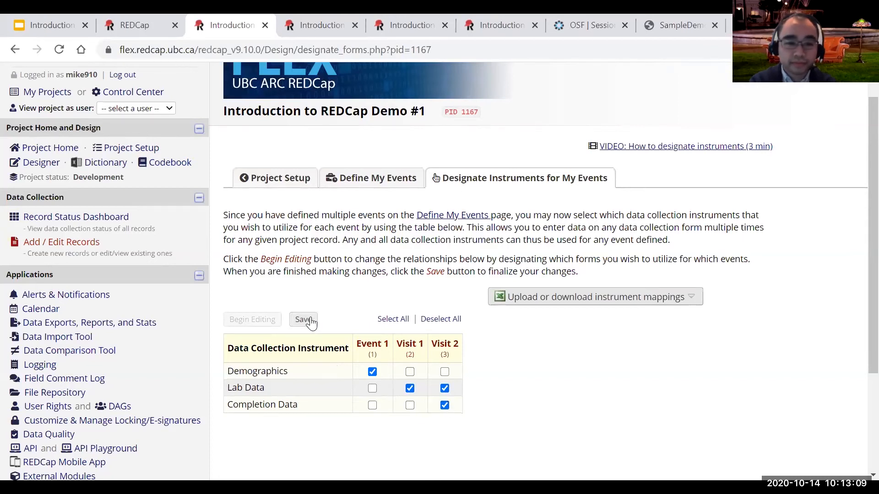
left_click(302, 320)
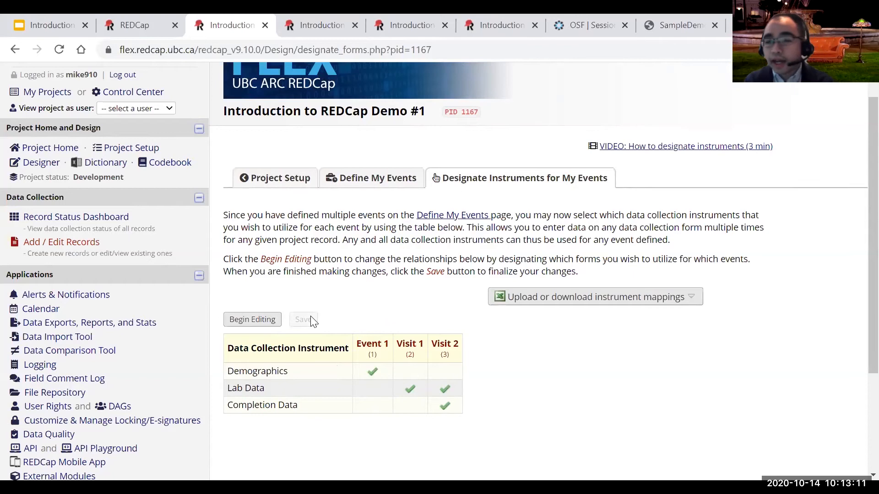